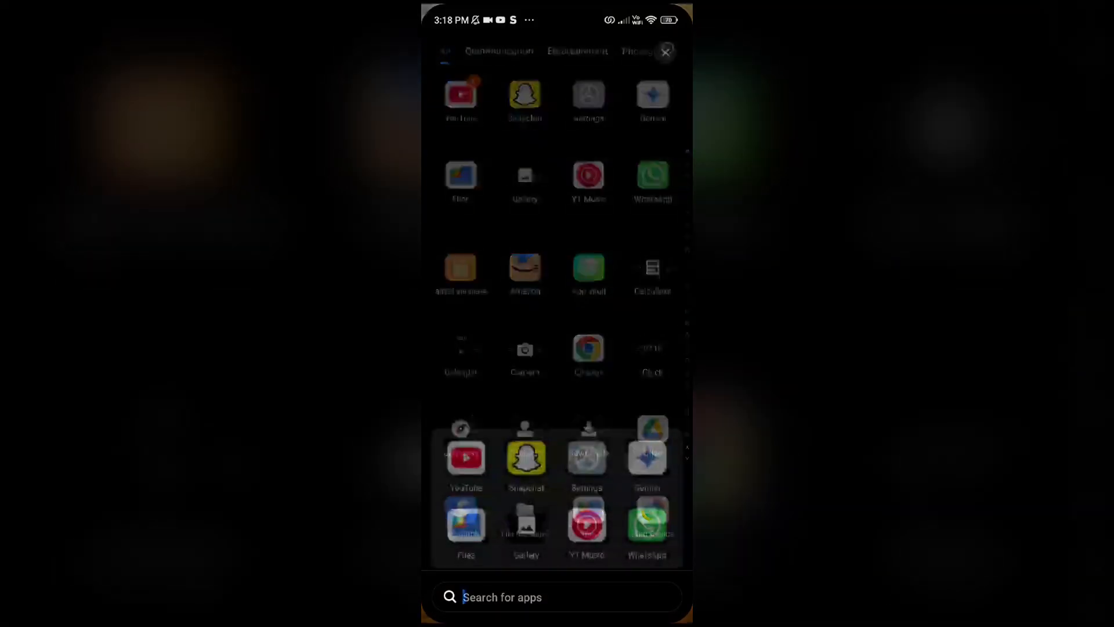
Step: Search the app drawer for 'Se' and launch Settings from the results
text(Se)
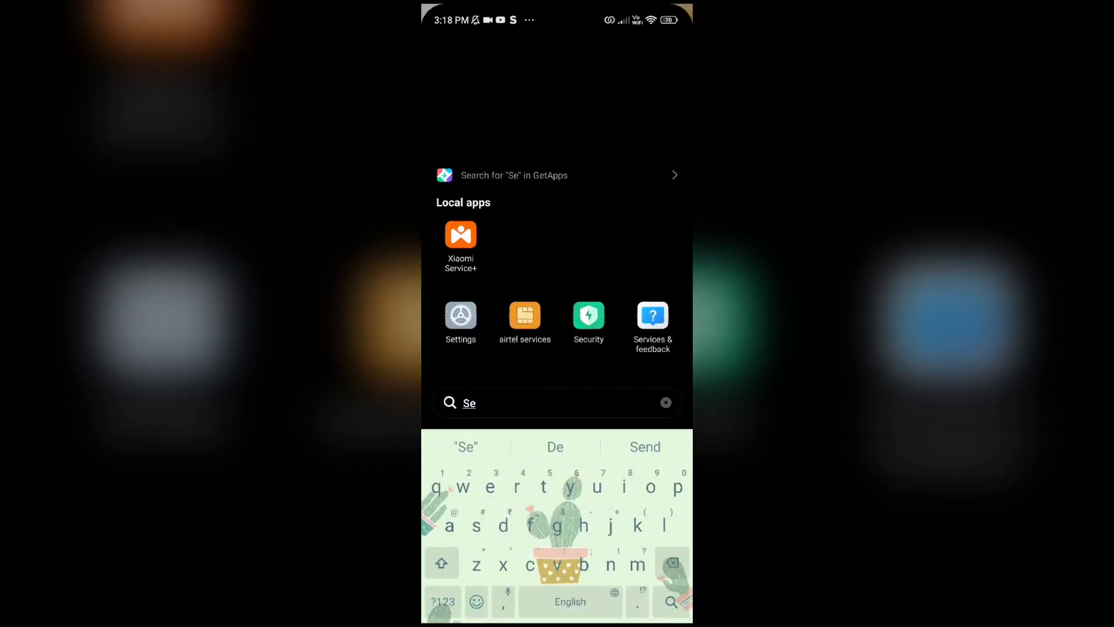
click(461, 315)
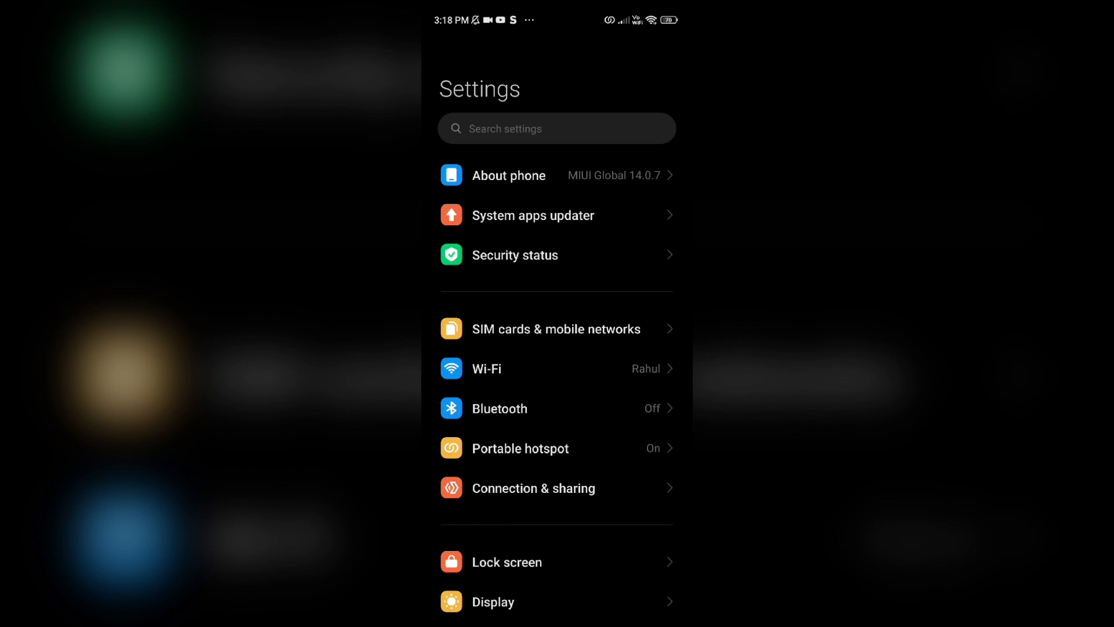
Step: Enable the Redmi 12R portable hotspot from its settings page
click(520, 448)
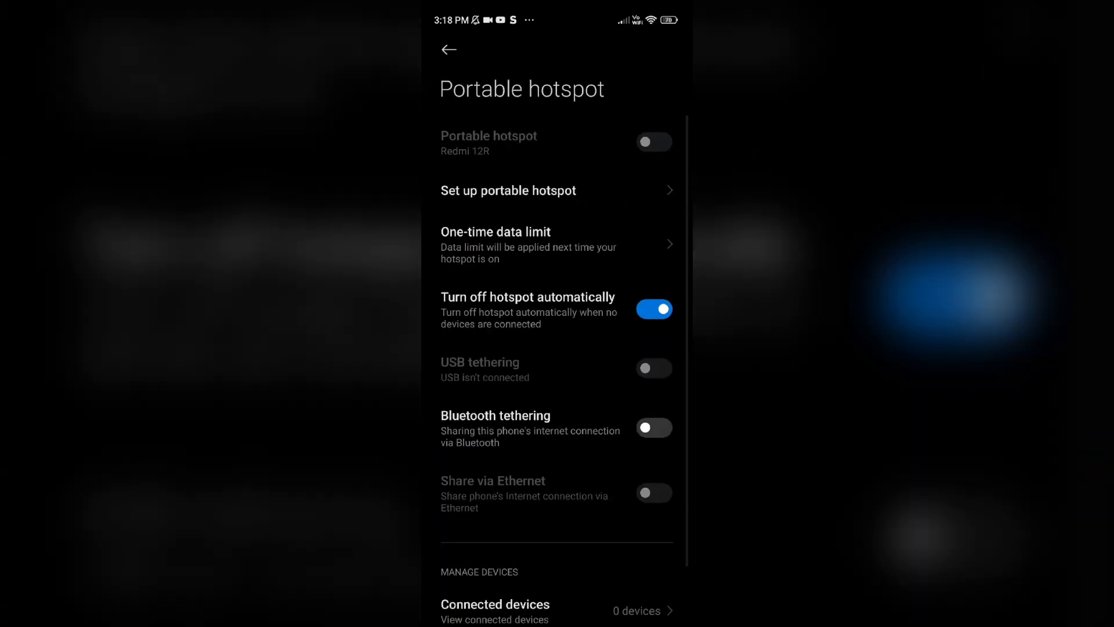
click(654, 142)
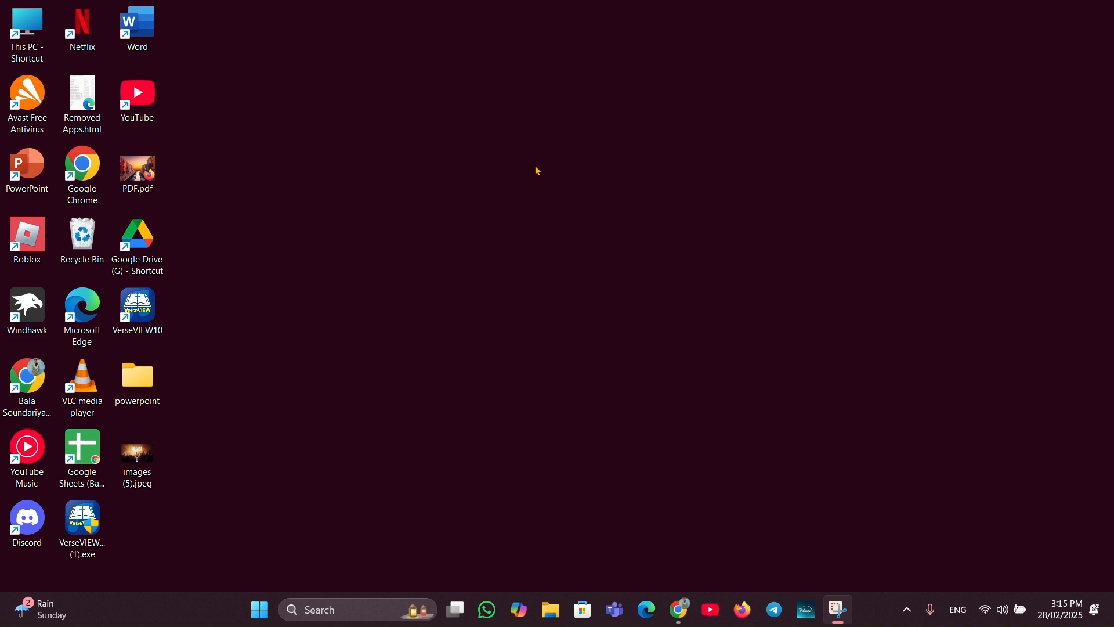
mouse_move(720, 288)
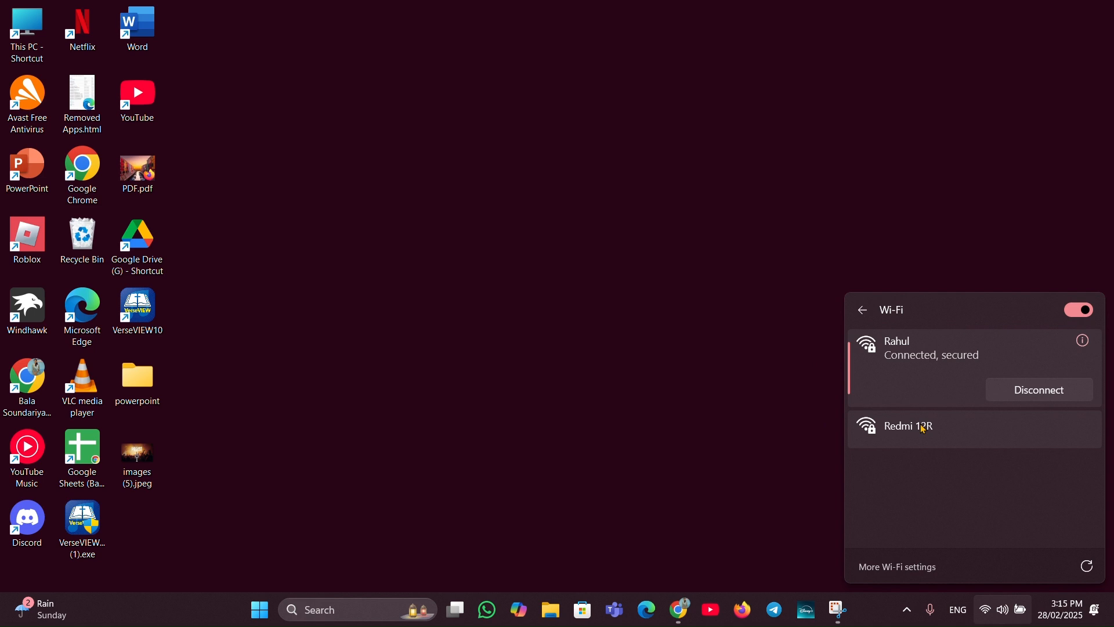
mouse_move(881, 439)
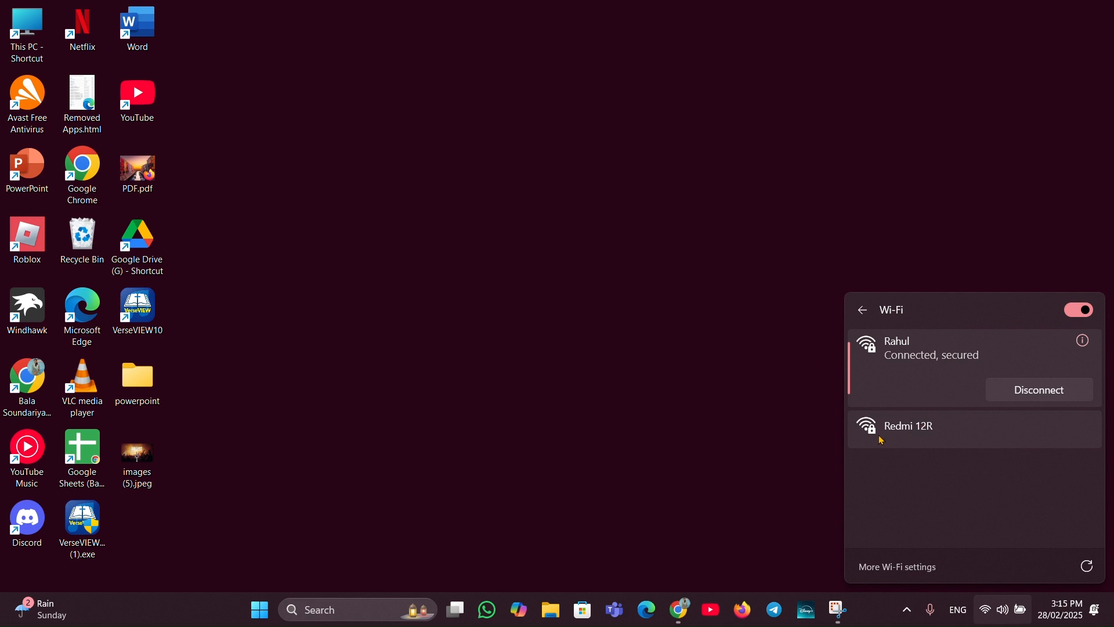
mouse_move(936, 439)
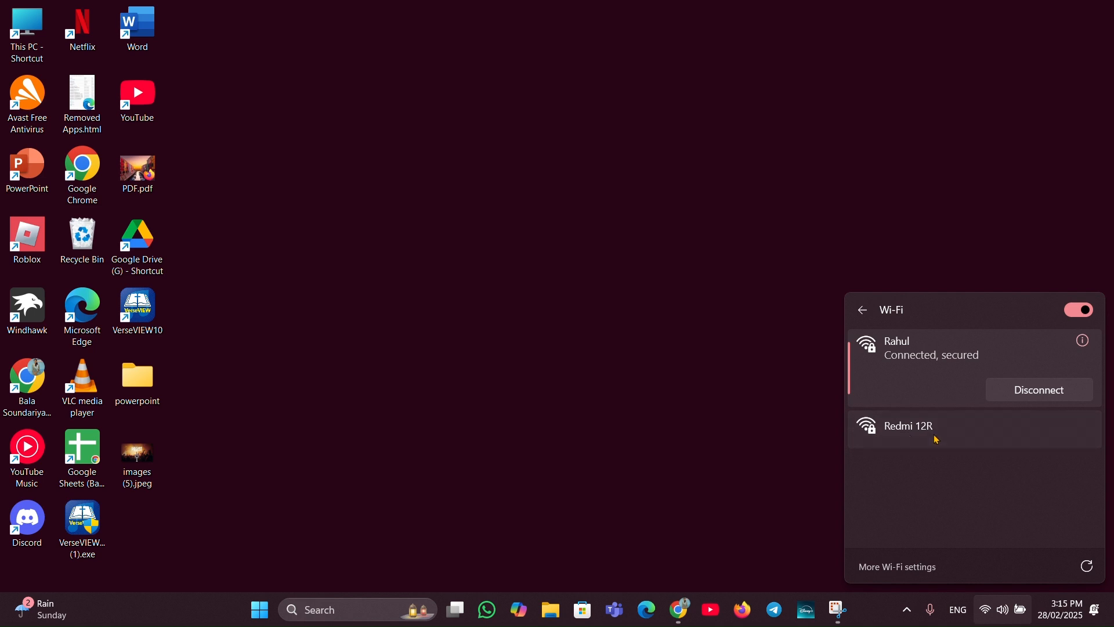
Step: Select Redmi 12R in the taskbar Wi-Fi list and request a connection
click(907, 426)
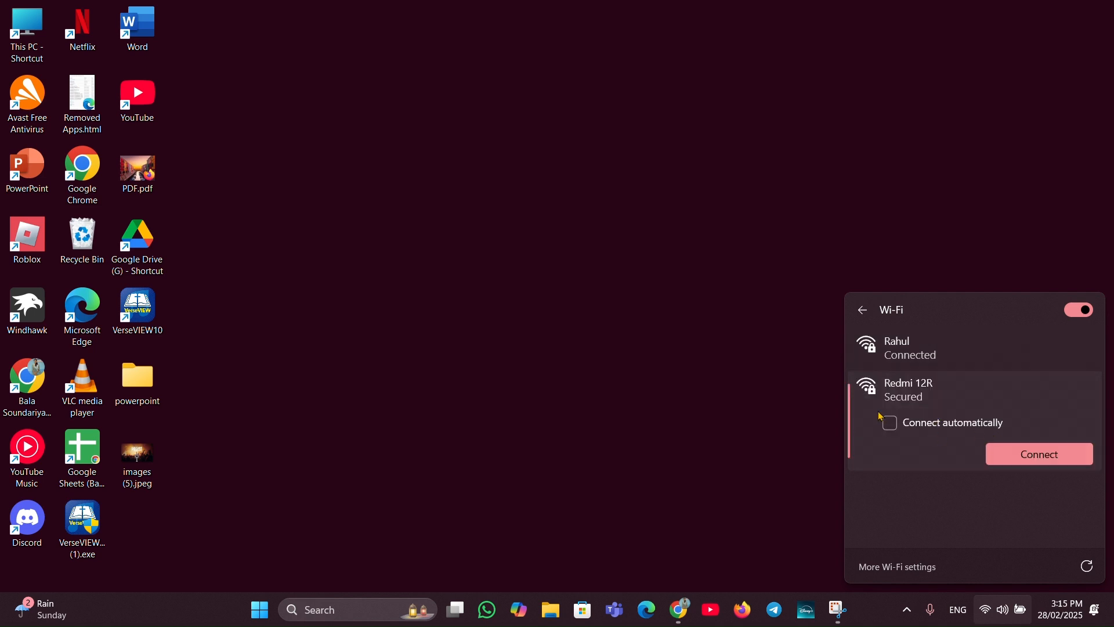
mouse_move(1063, 454)
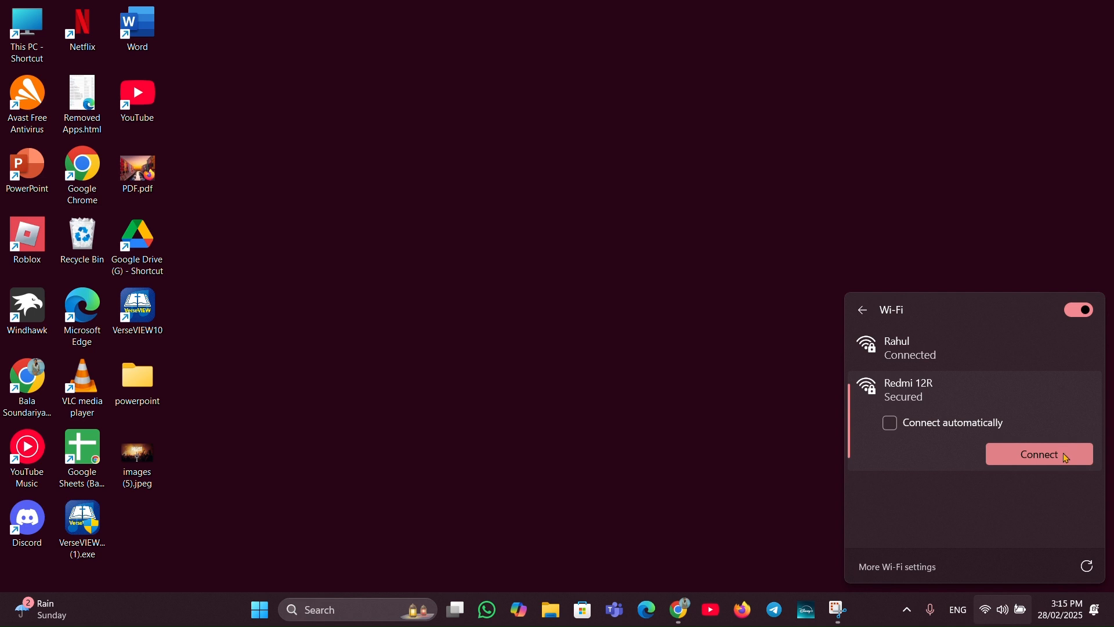
click(1038, 454)
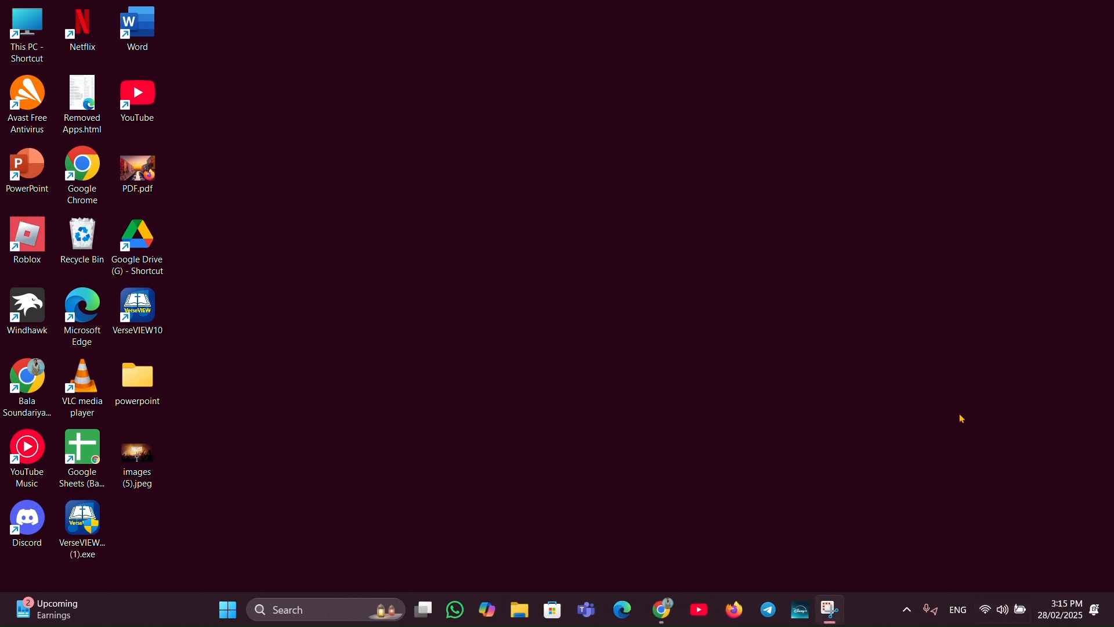
click(1002, 609)
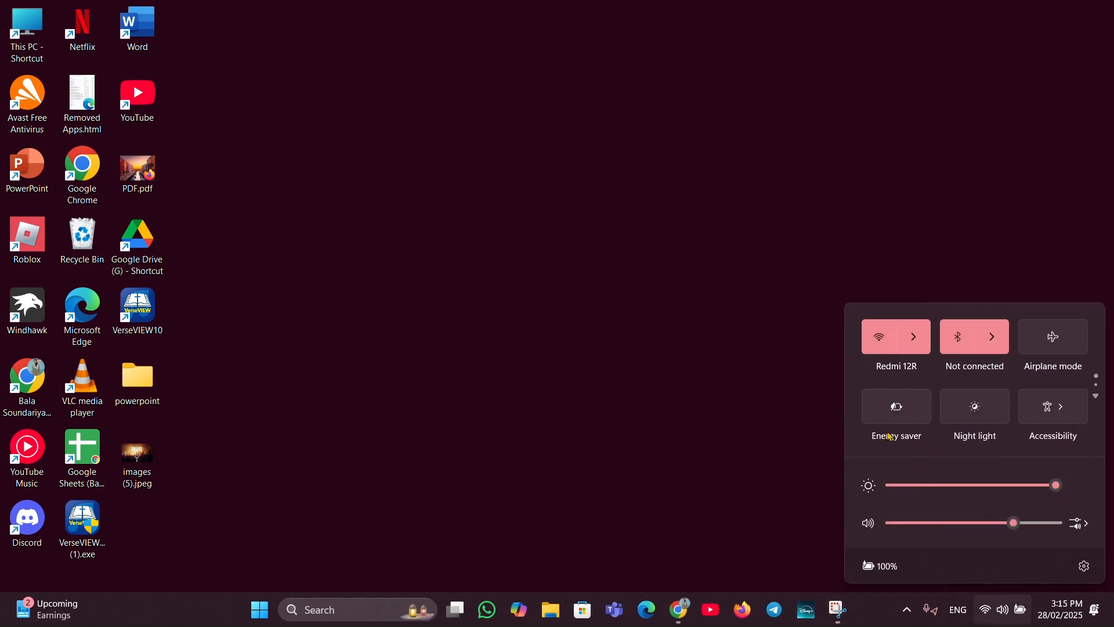
click(913, 337)
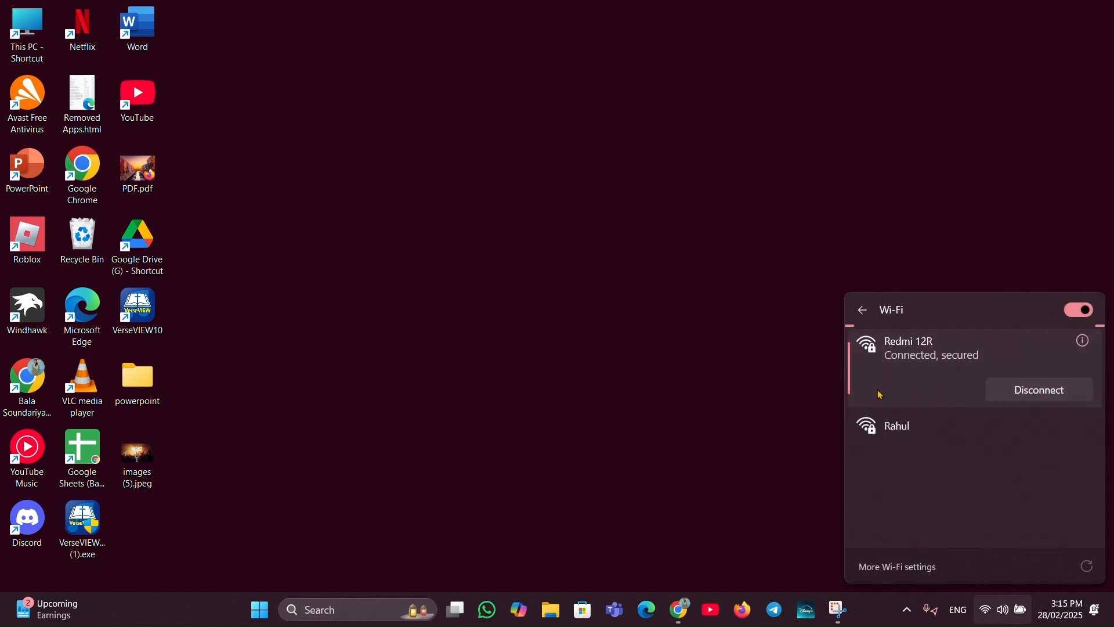
mouse_move(823, 379)
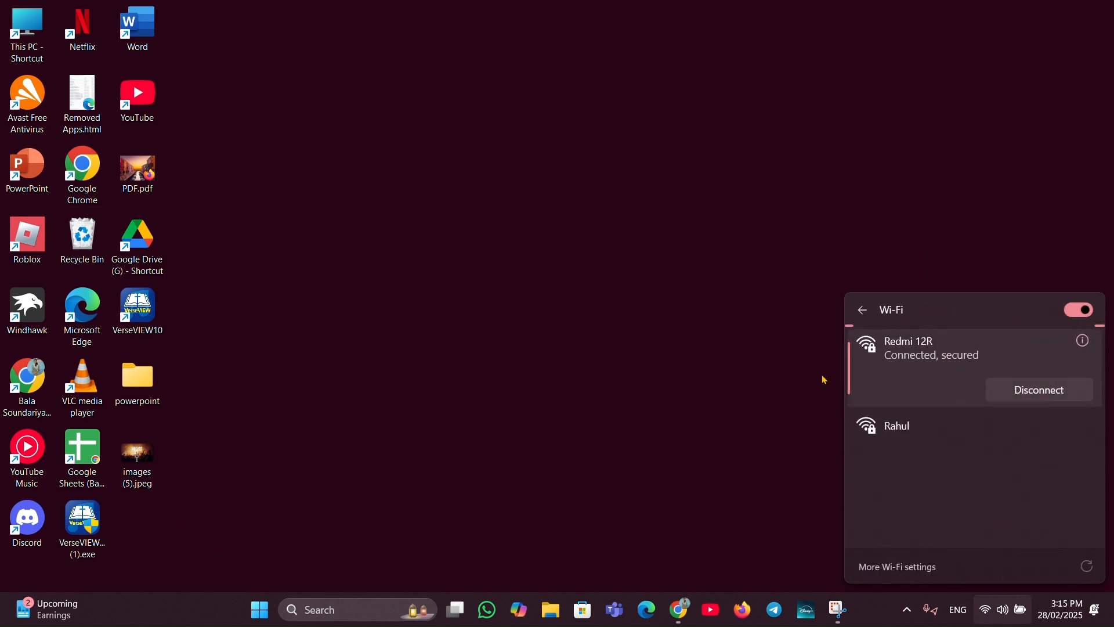
click(595, 211)
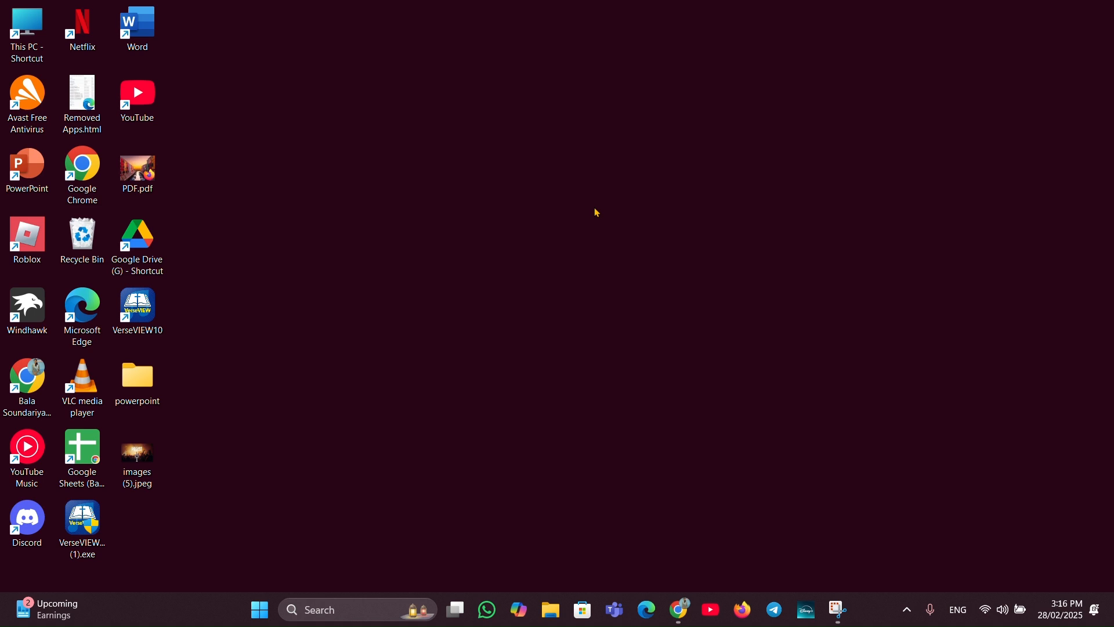